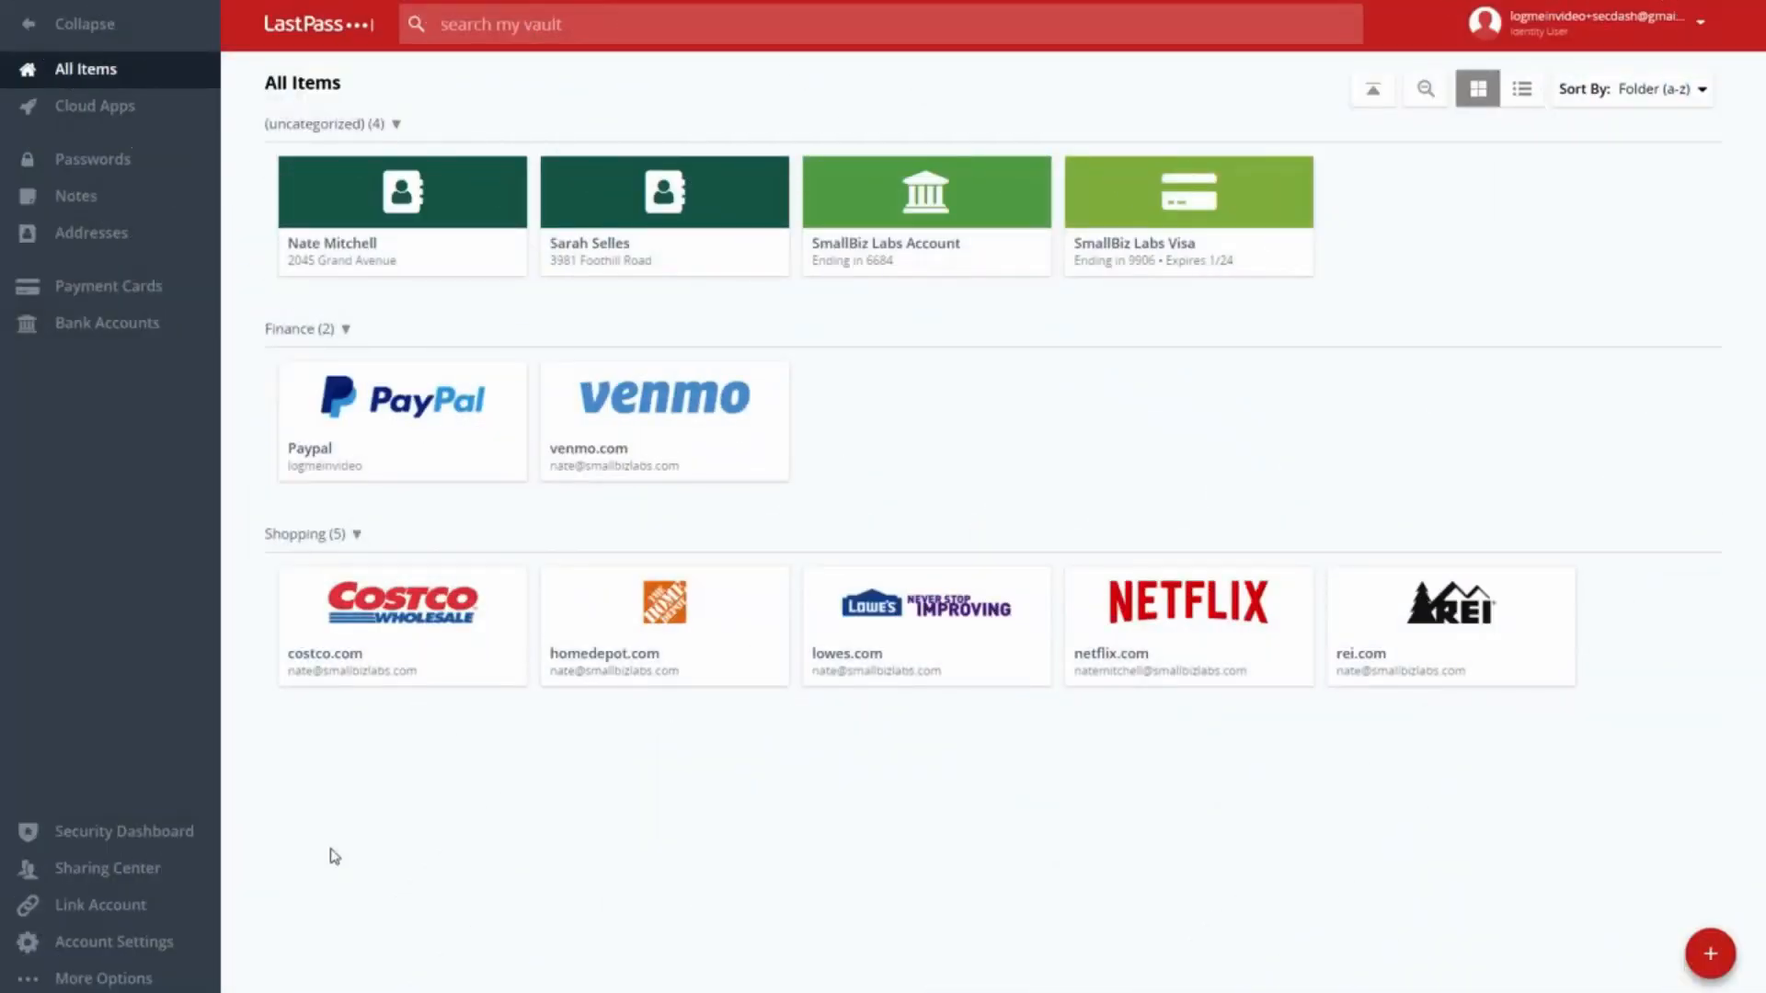
Step: Switch from the full vault listing to the Security Dashboard in the sidebar
left_click(123, 831)
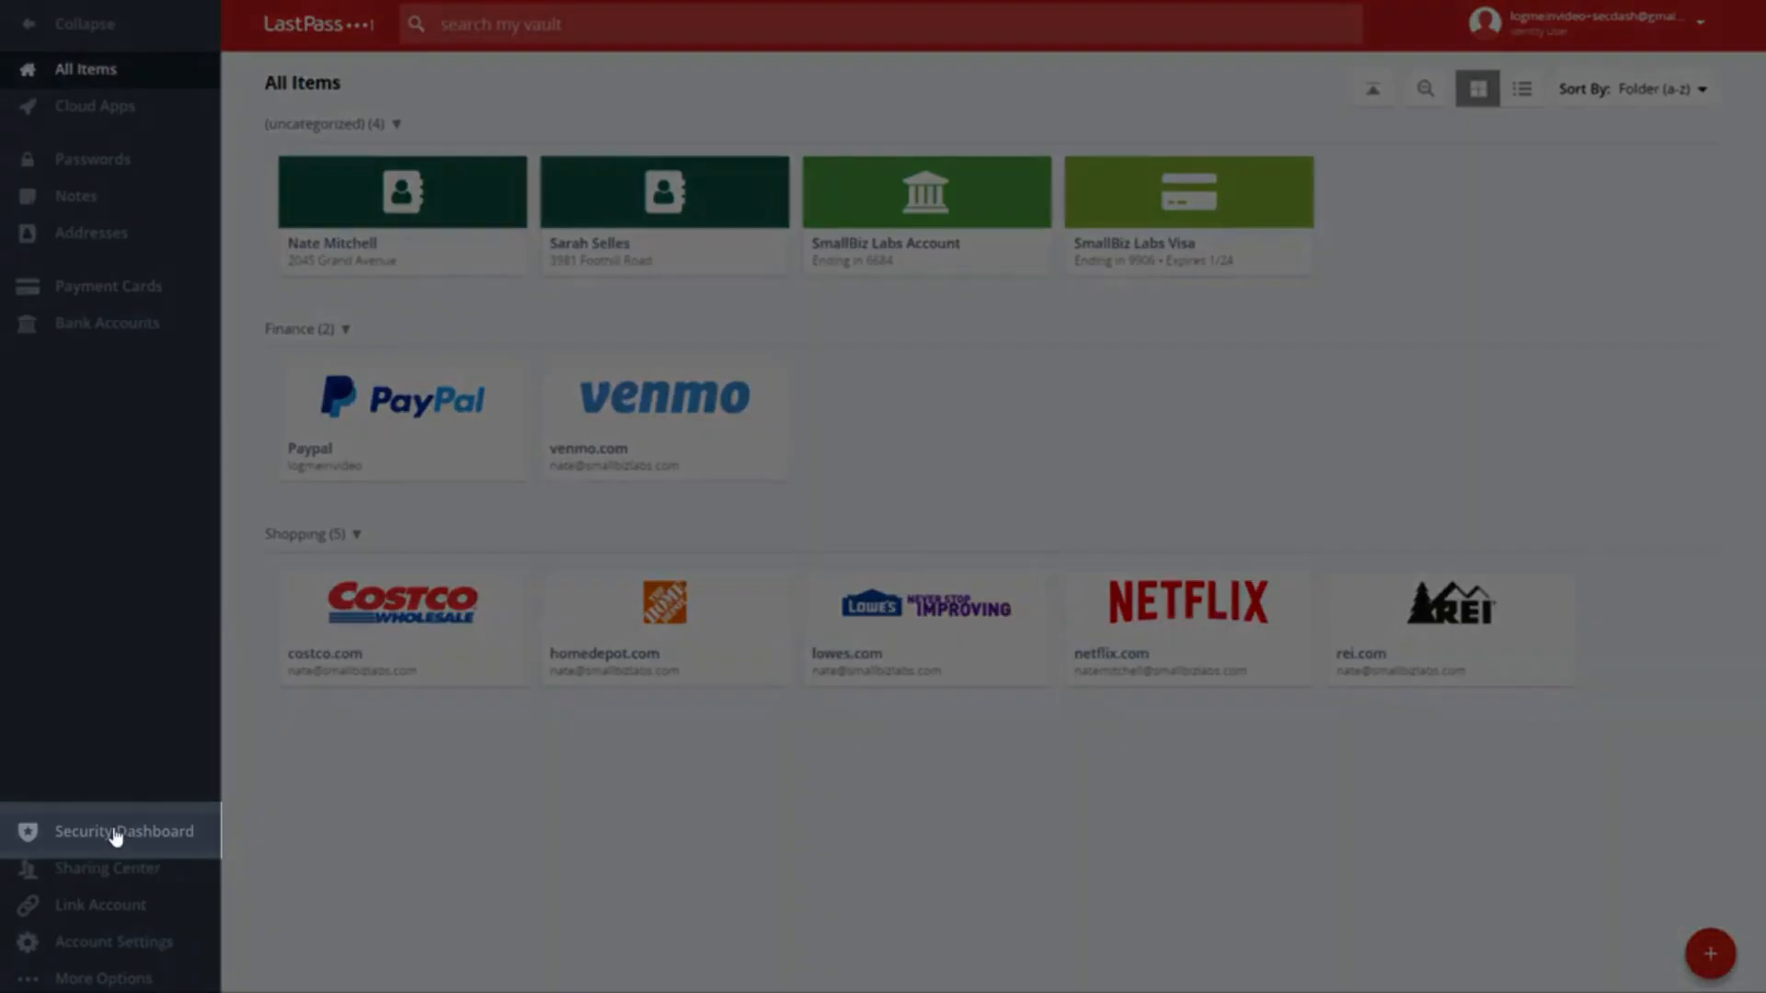
Step: Review the 52.7% security score and list the at-risk (weak or reused) passwords
left_click(123, 831)
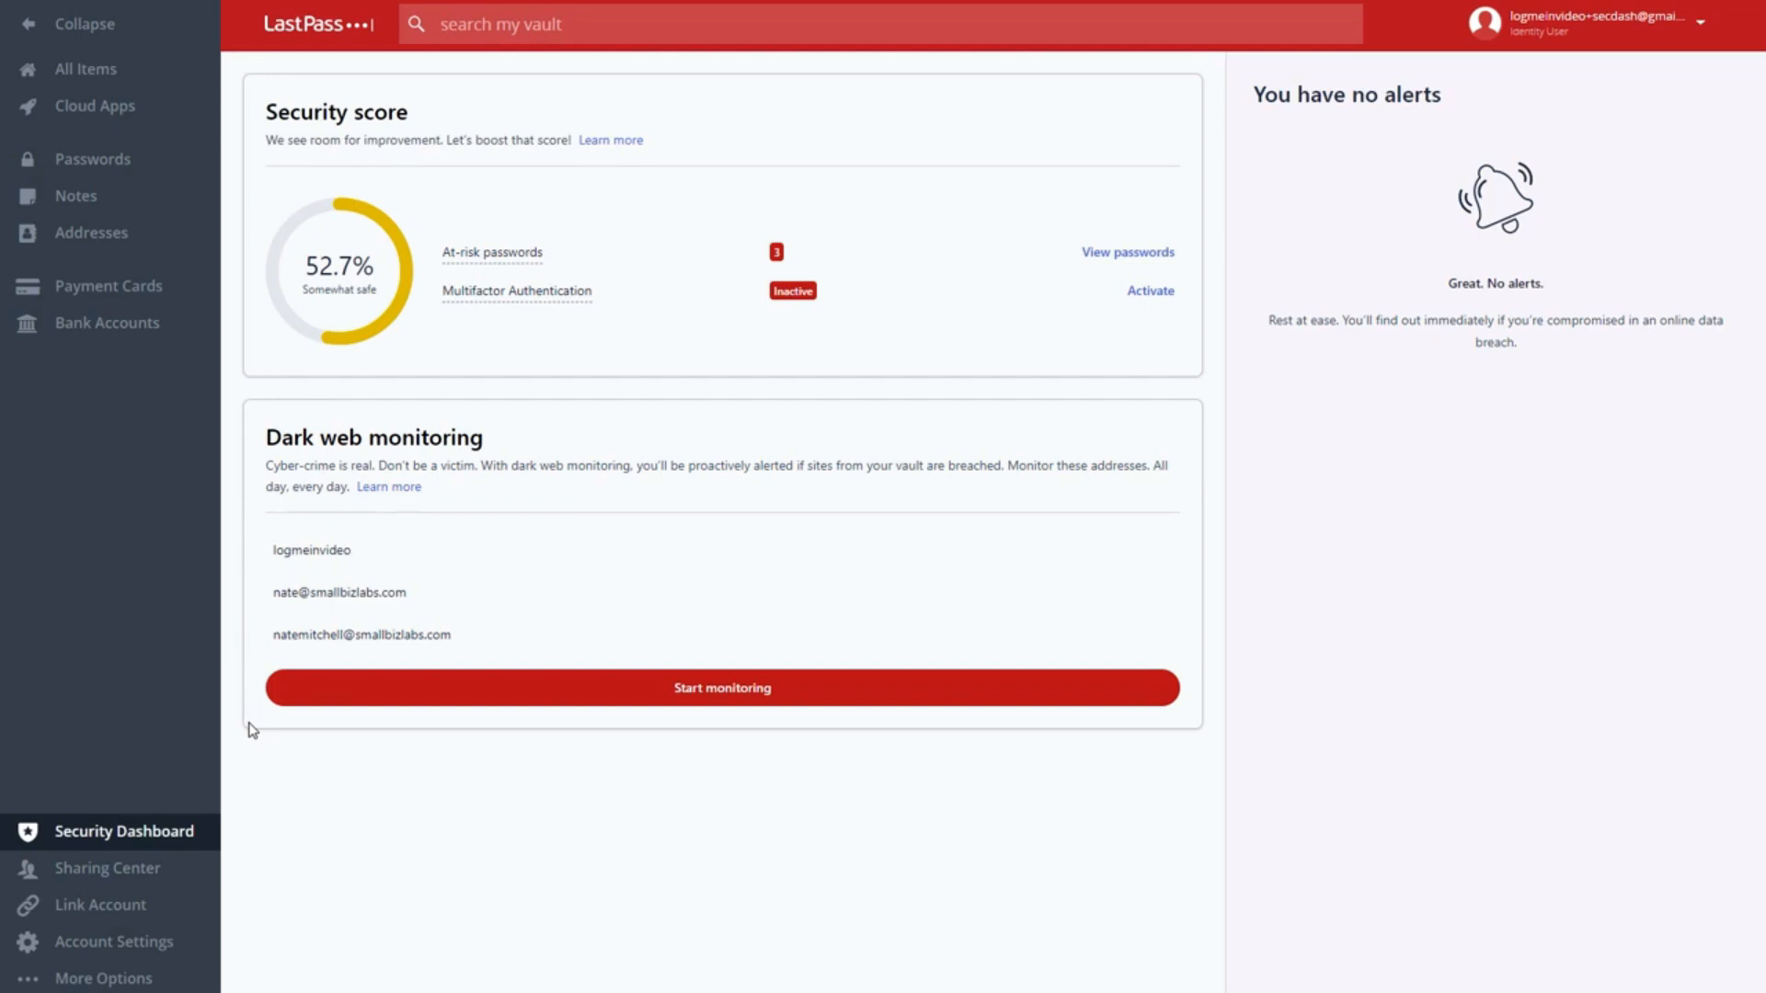
mouse_move(410, 349)
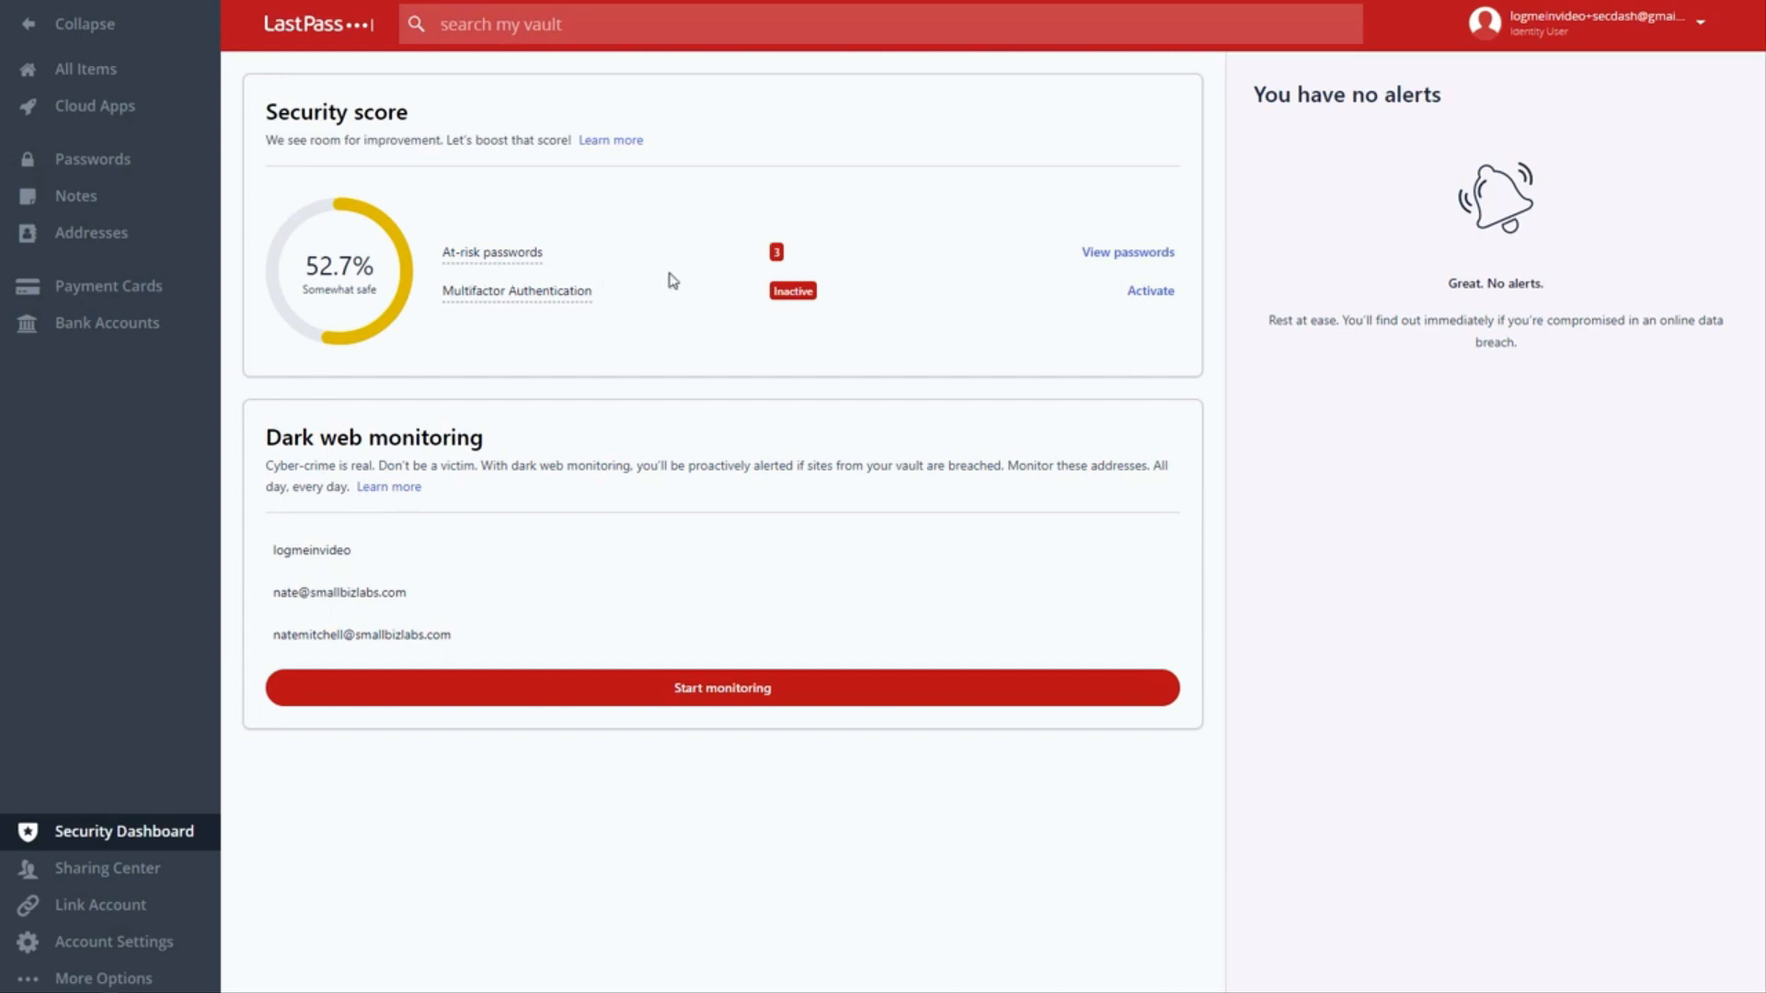
mouse_move(1098, 254)
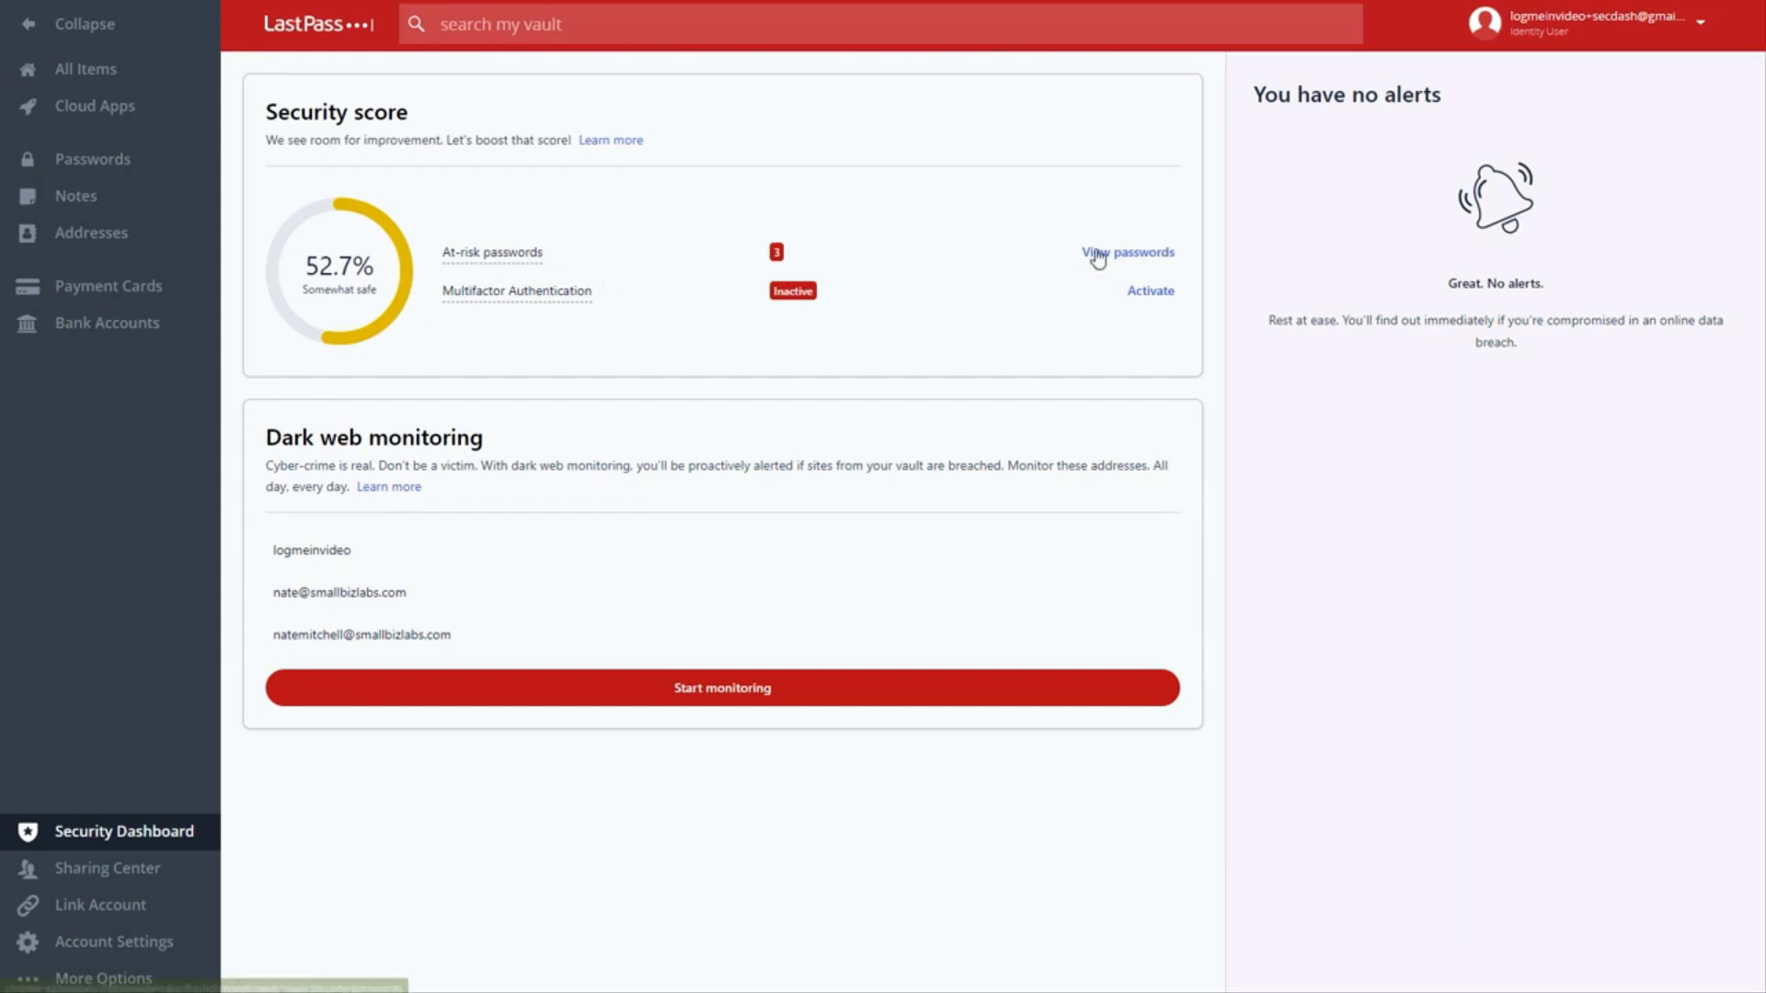
left_click(1126, 252)
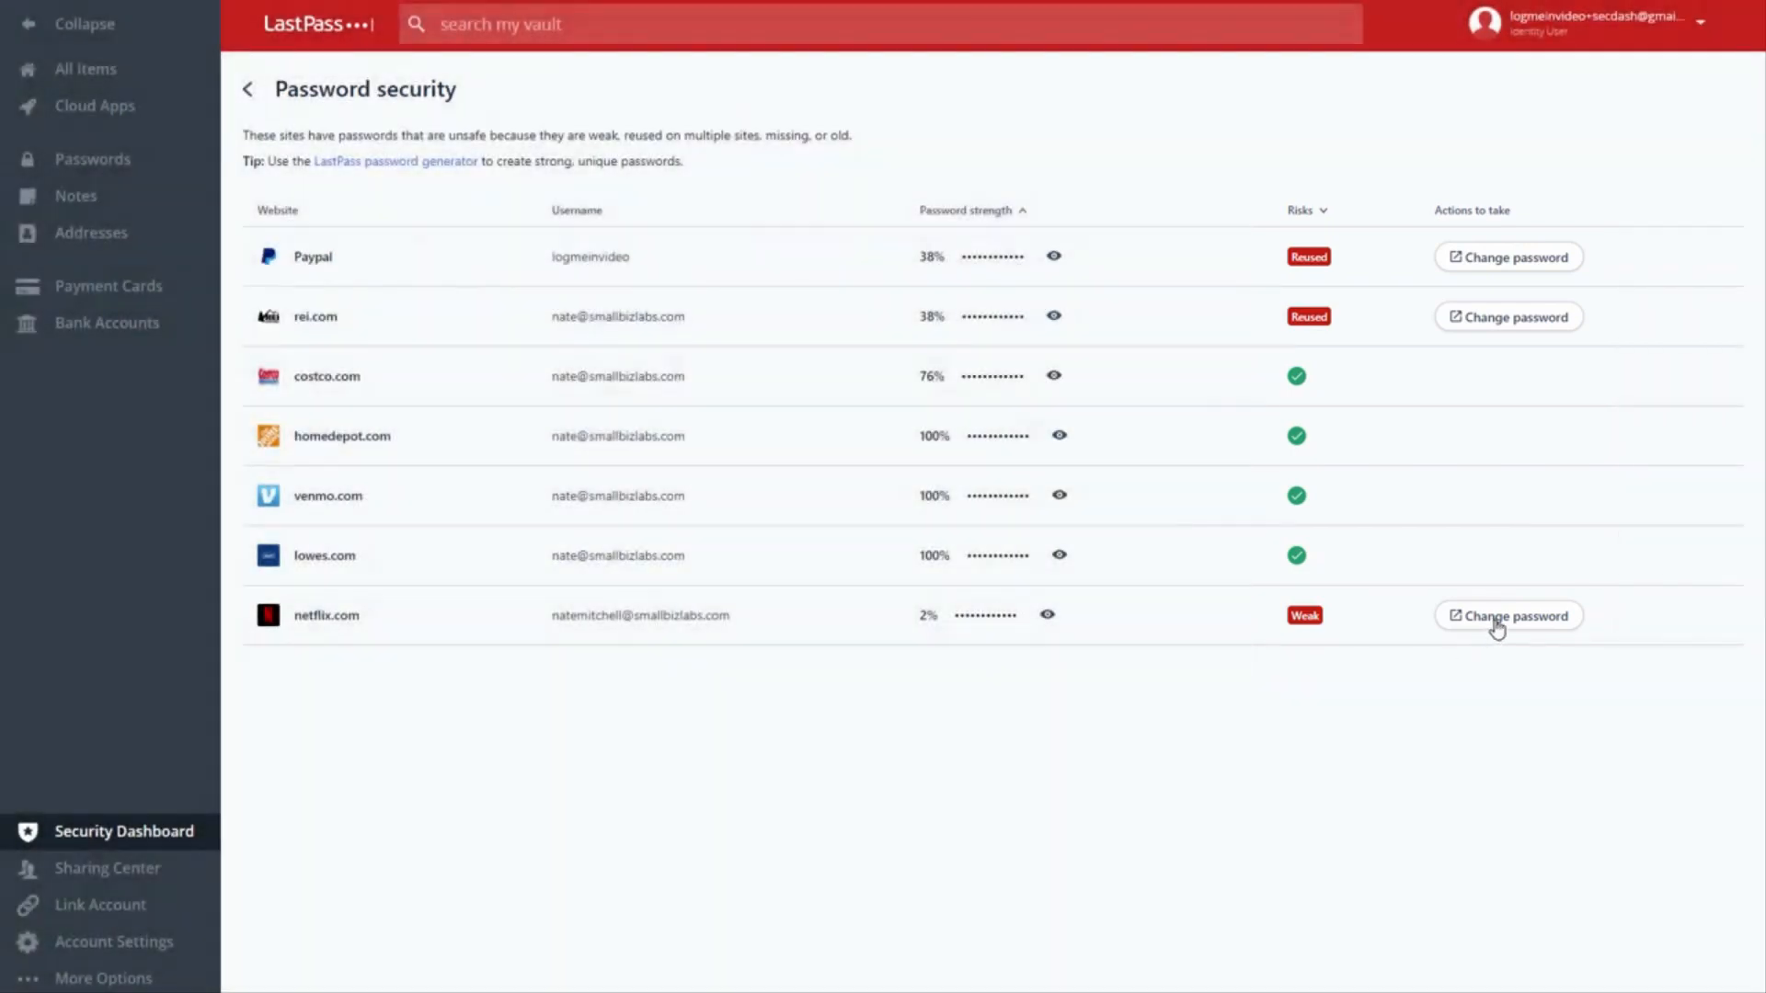
Step: Change the weak netflix.com password on Netflix, entering current and new passwords and saving
left_click(1509, 615)
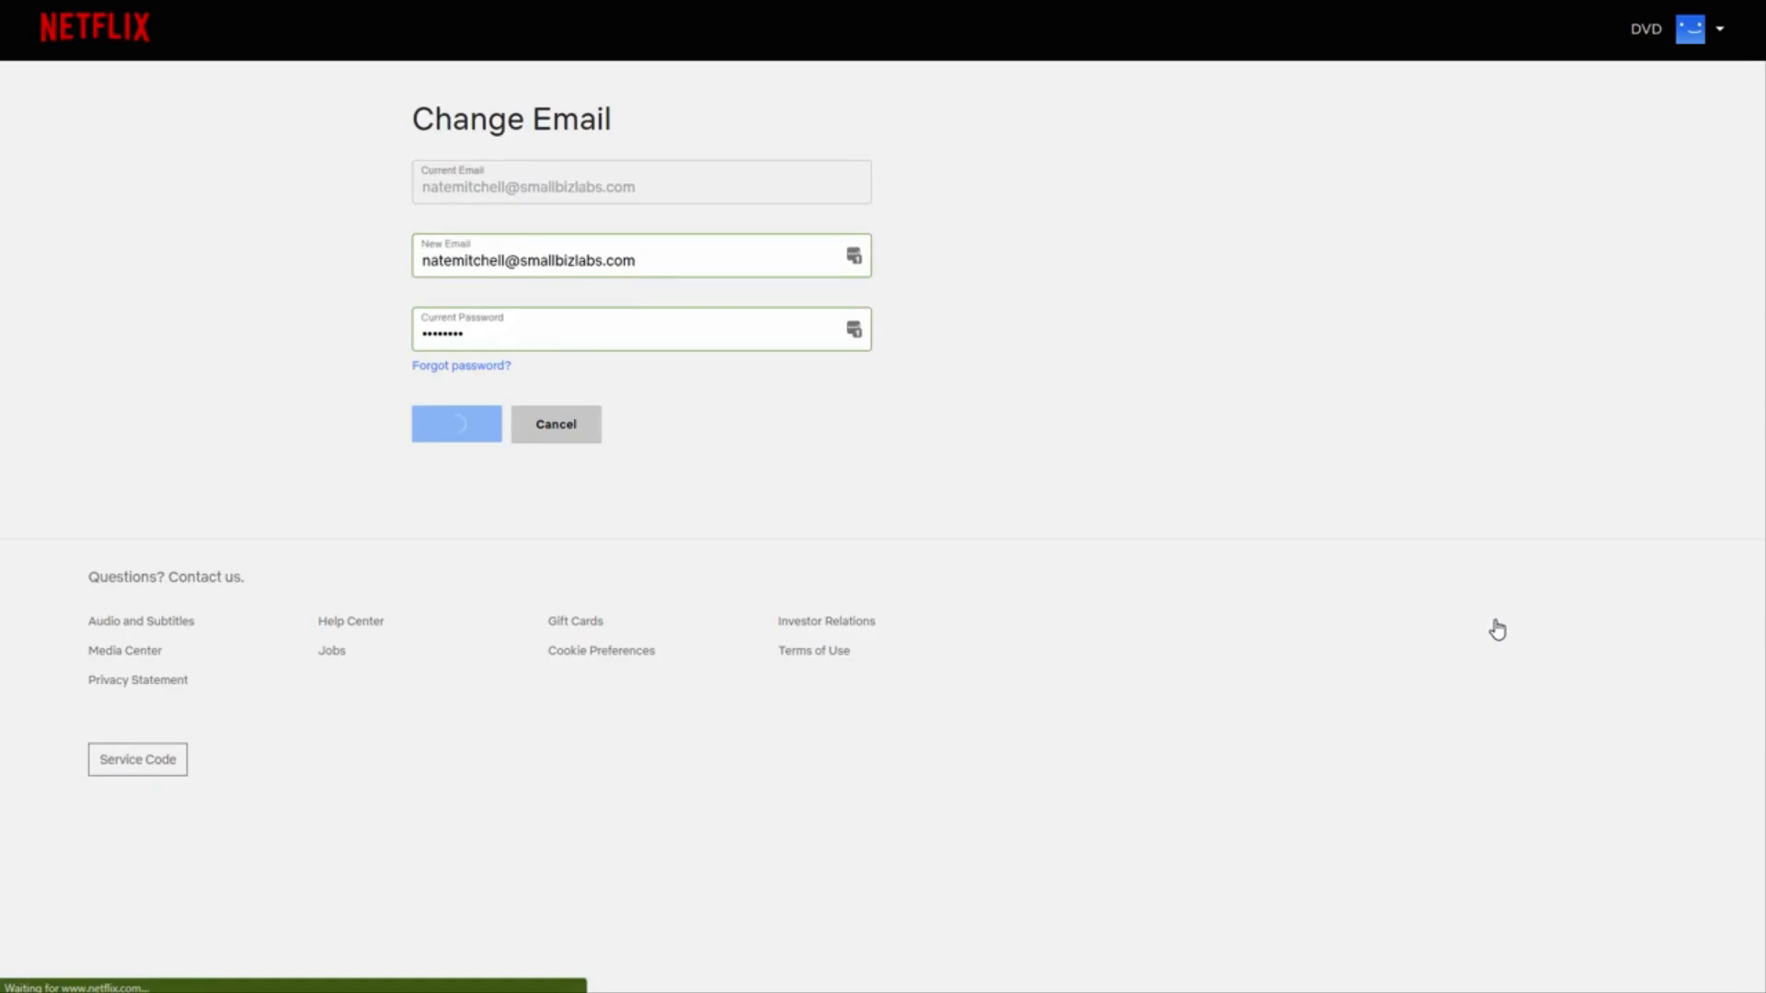
left_click(454, 425)
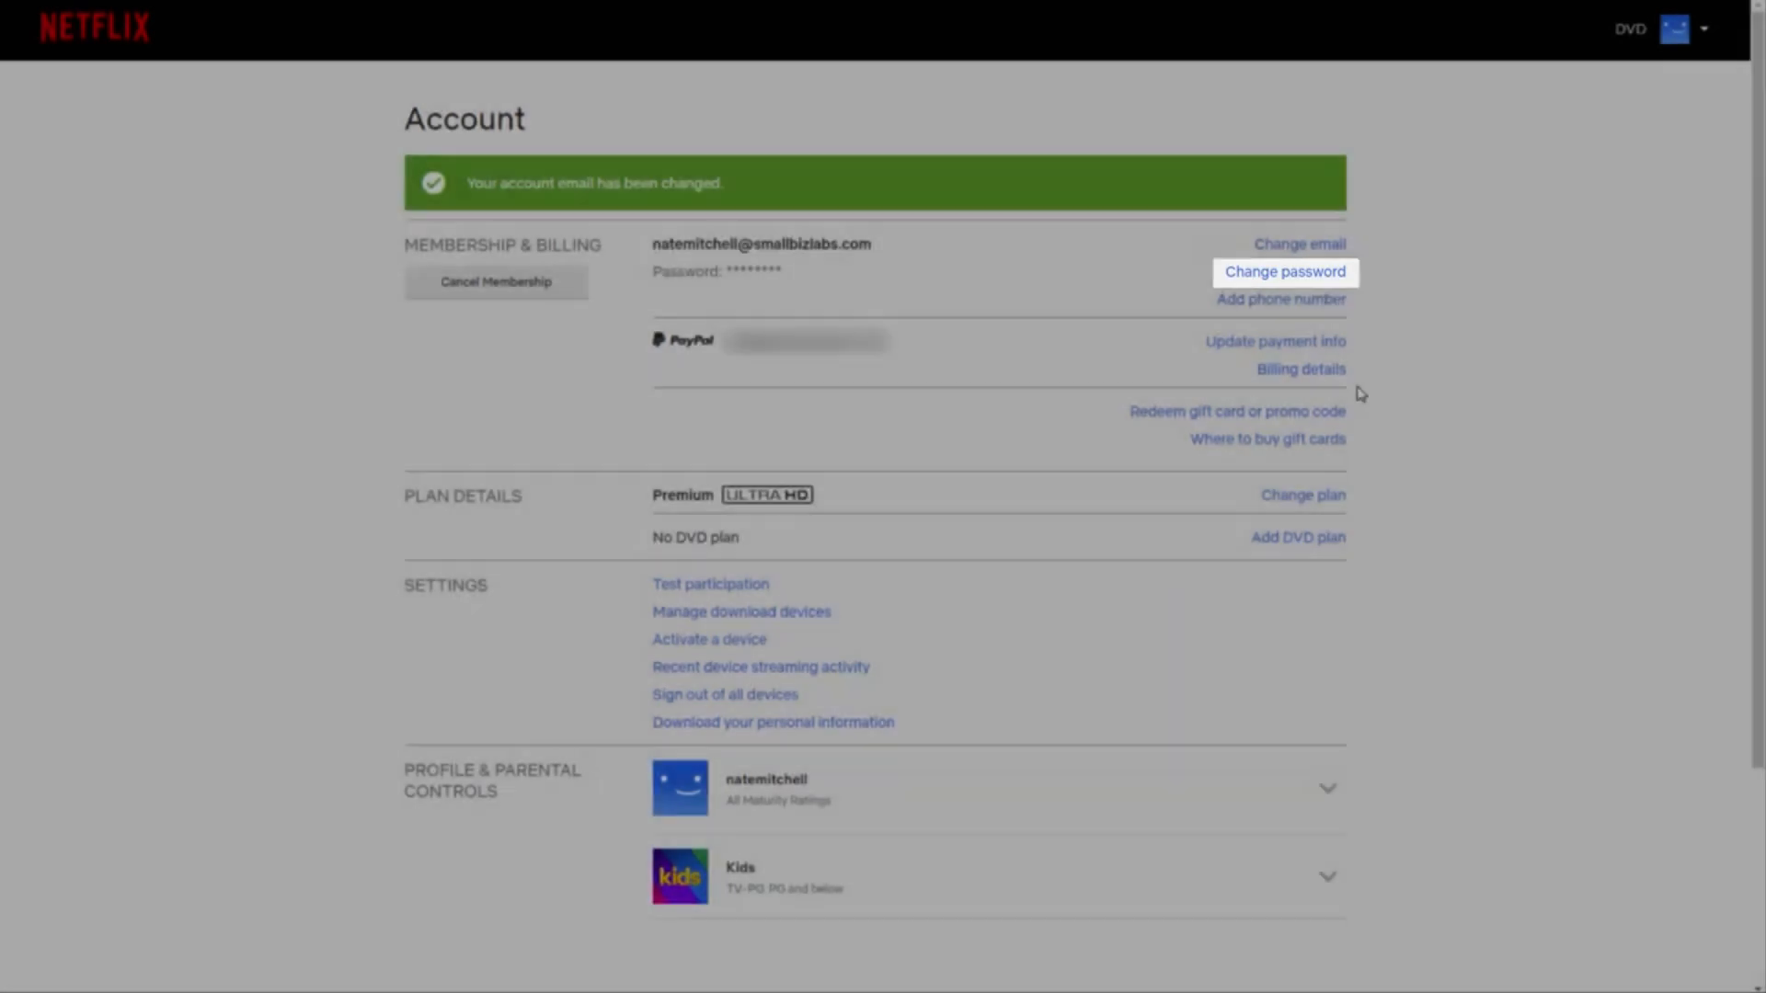
left_click(1284, 272)
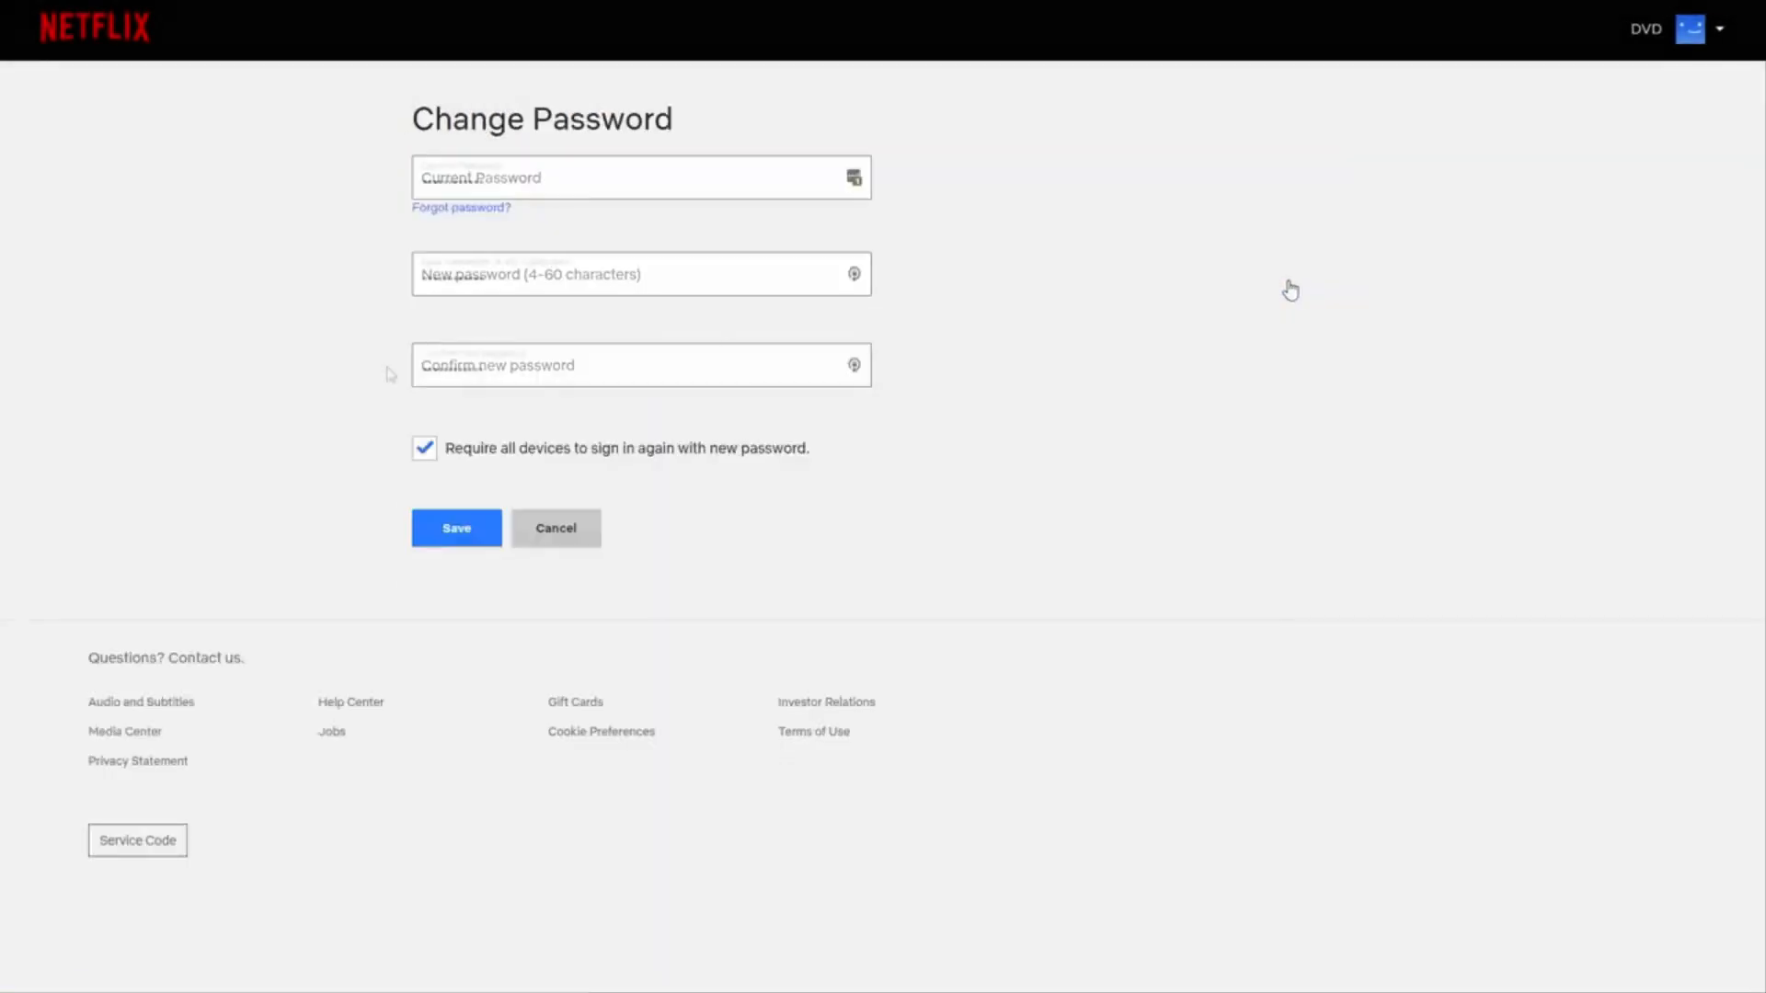
left_click(454, 528)
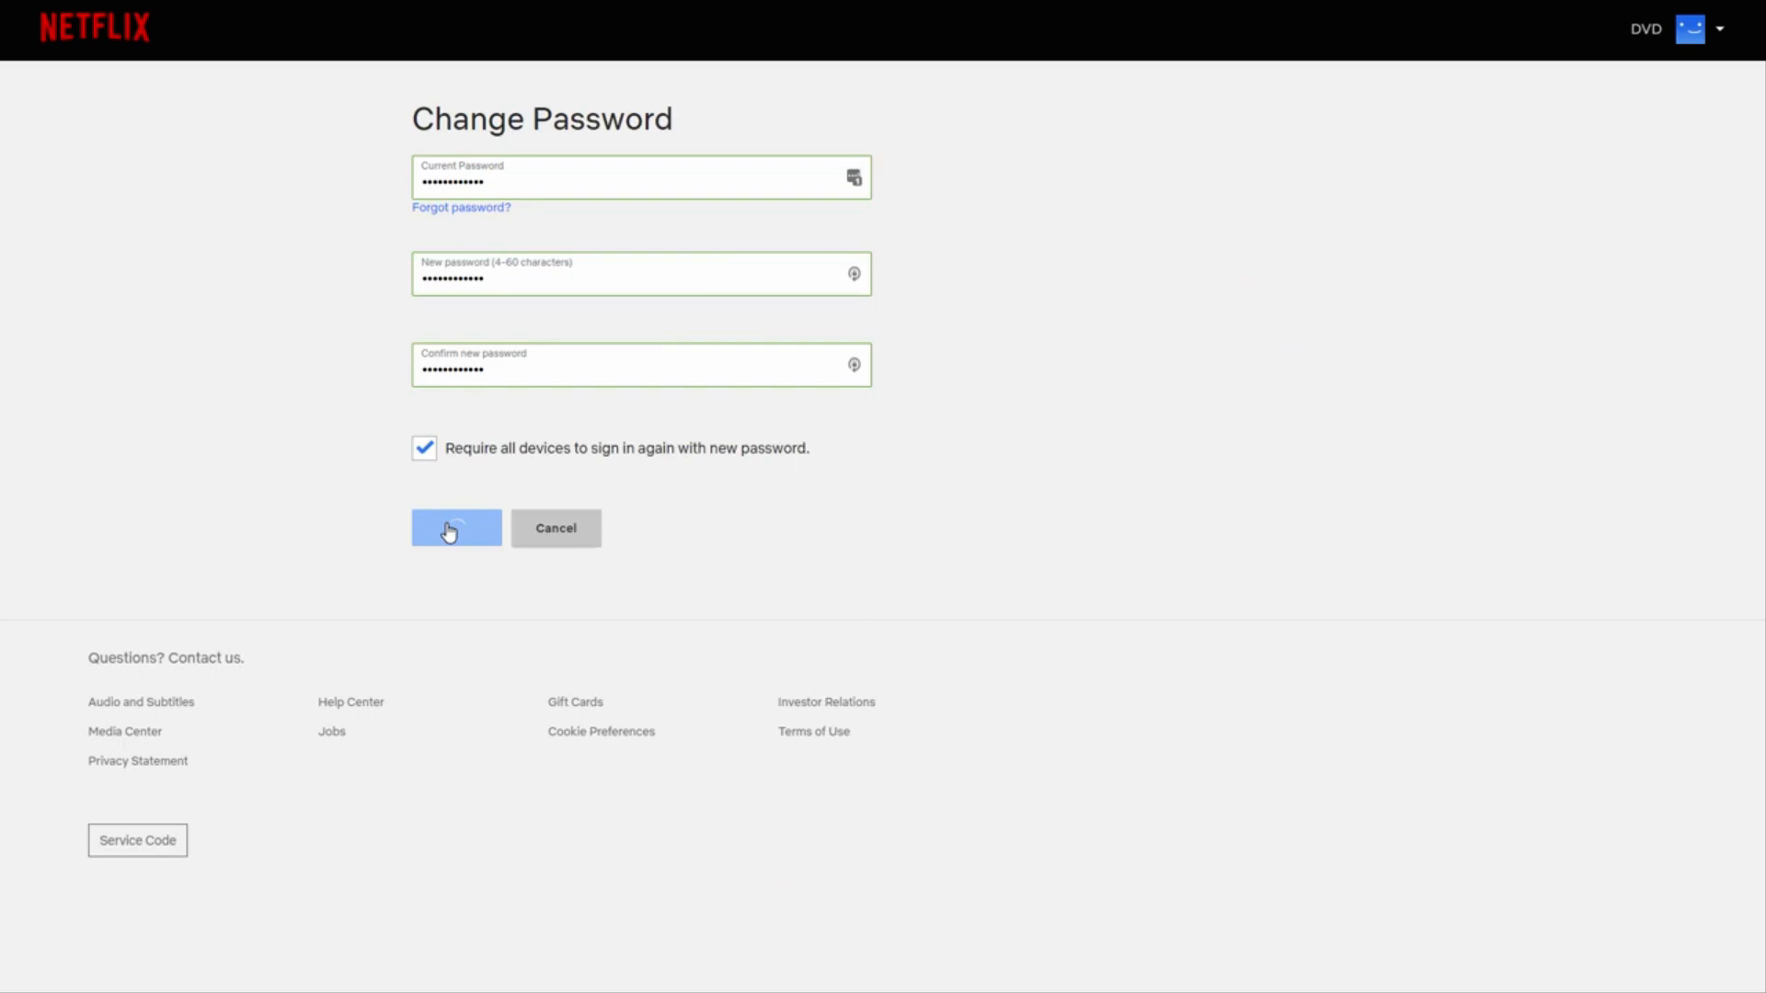
left_click(454, 528)
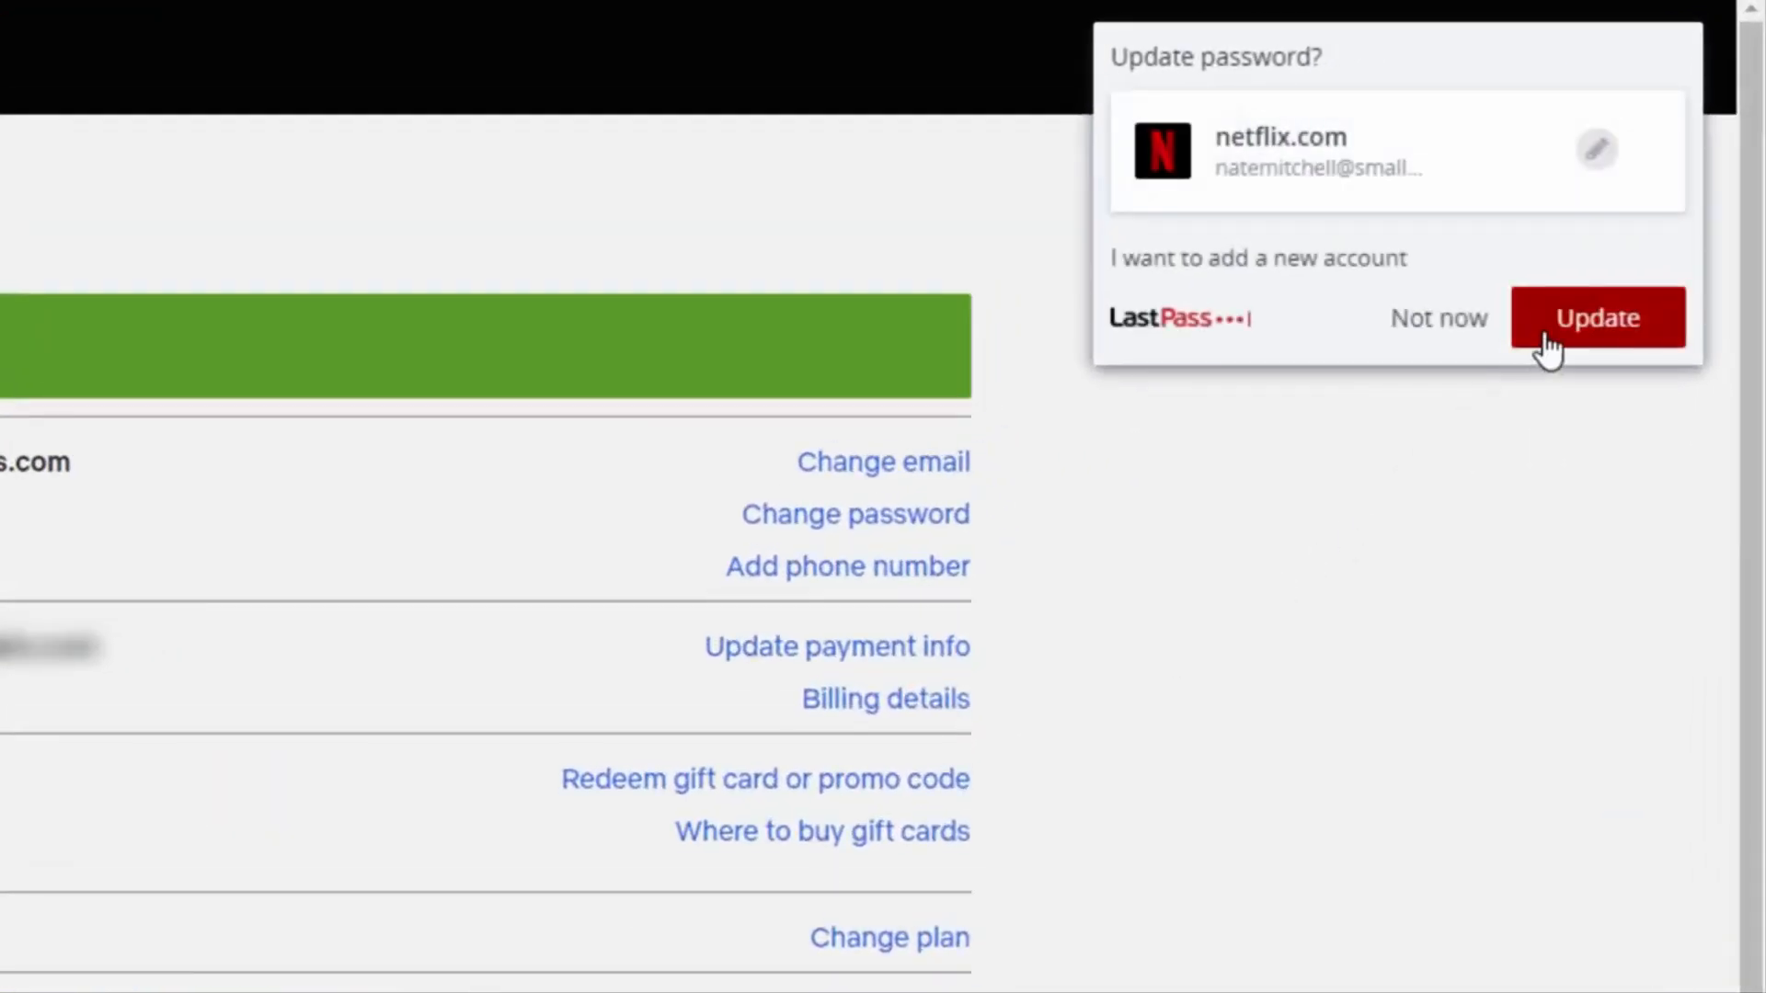
Step: Update the stored netflix.com password in the LastPass vault with the new one
left_click(1597, 319)
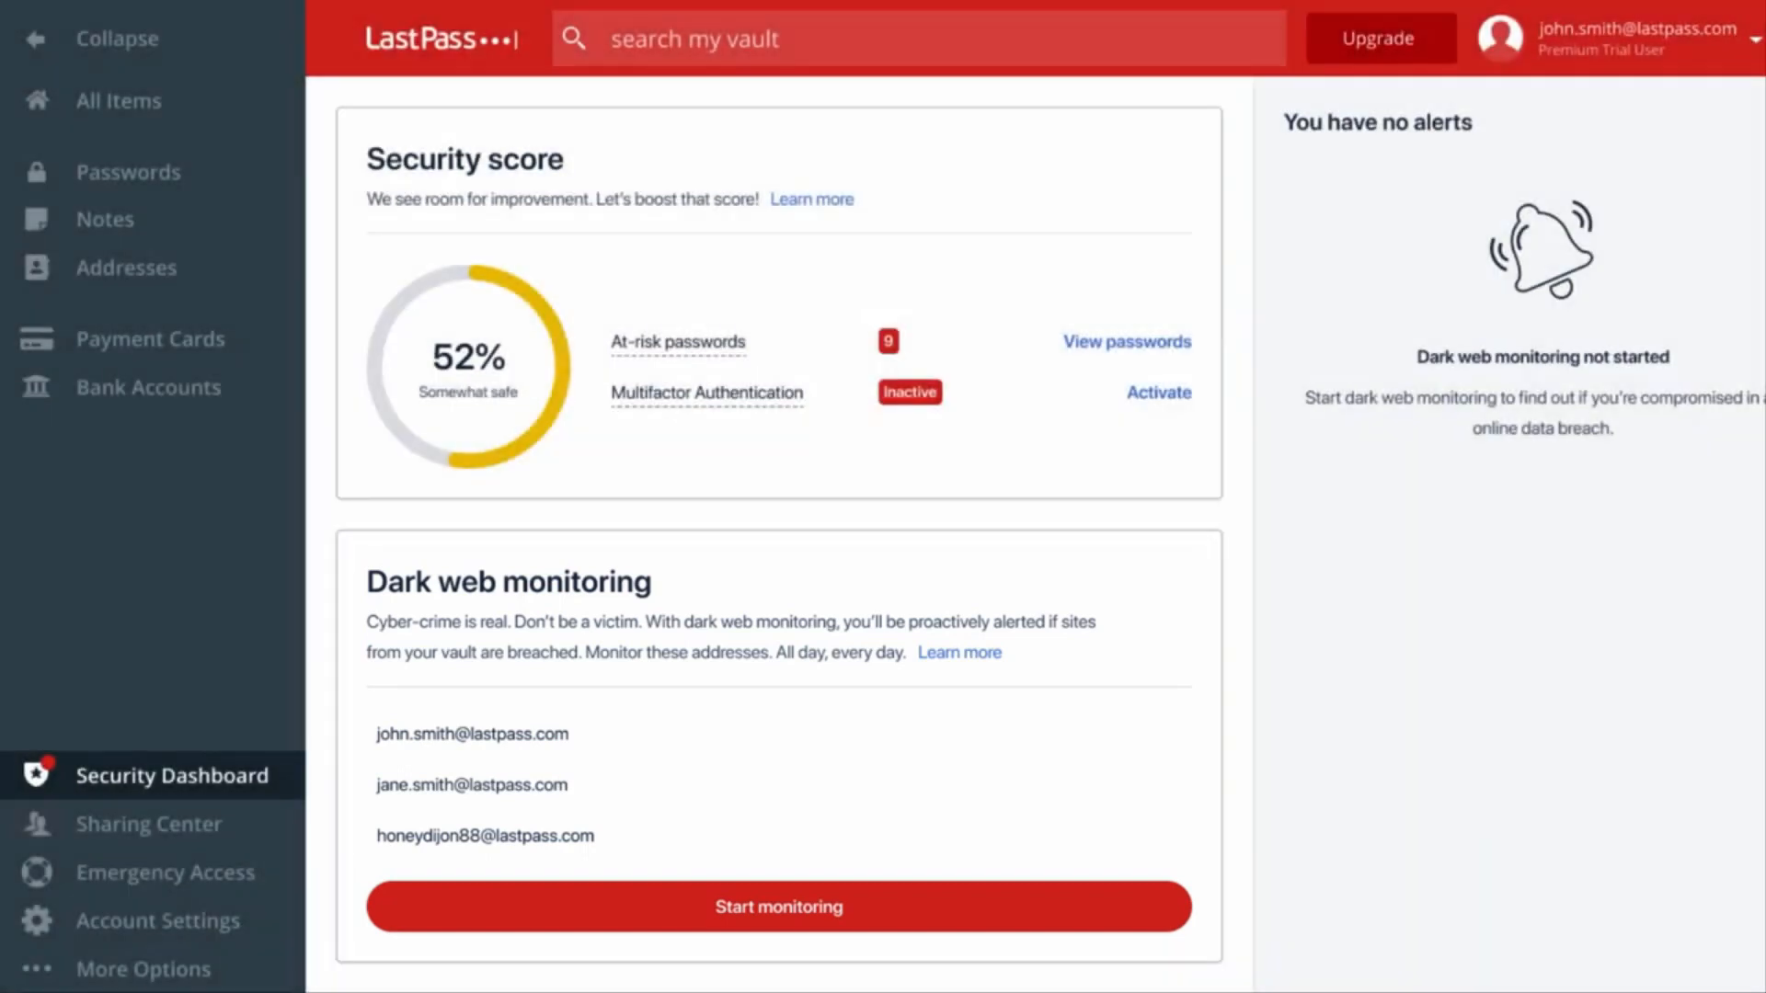
Step: Start dark web monitoring for the three listed vault email addresses
left_click(778, 907)
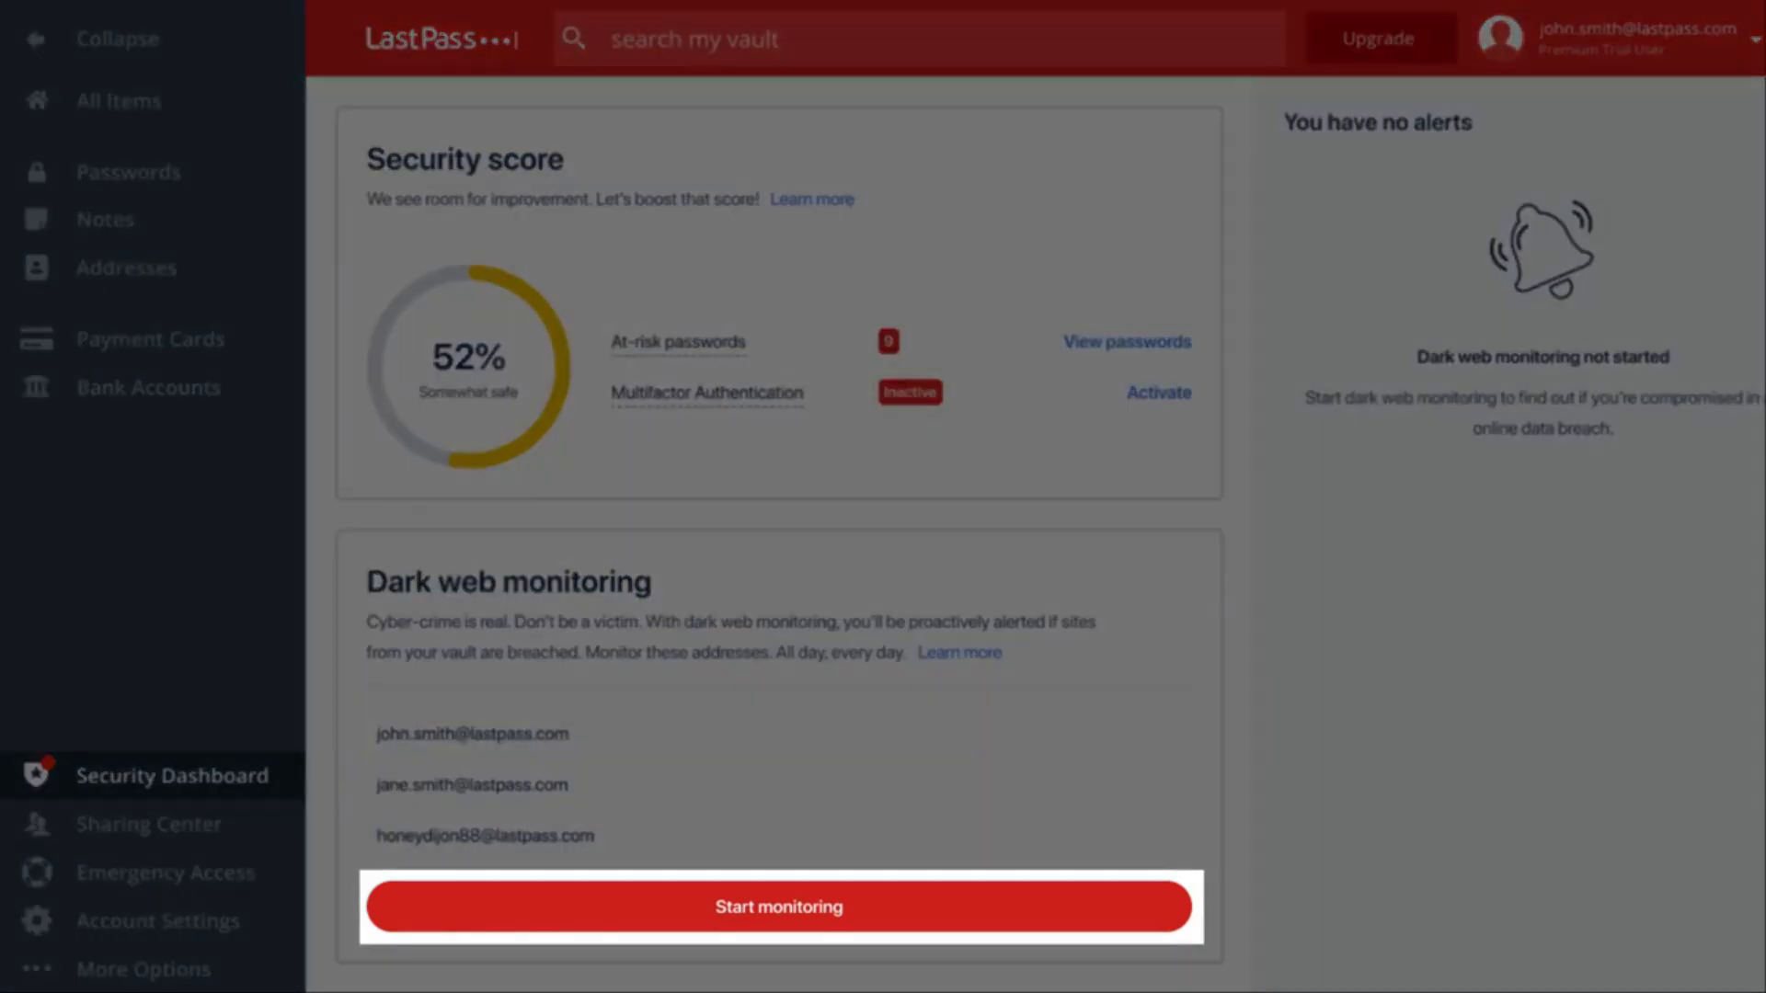